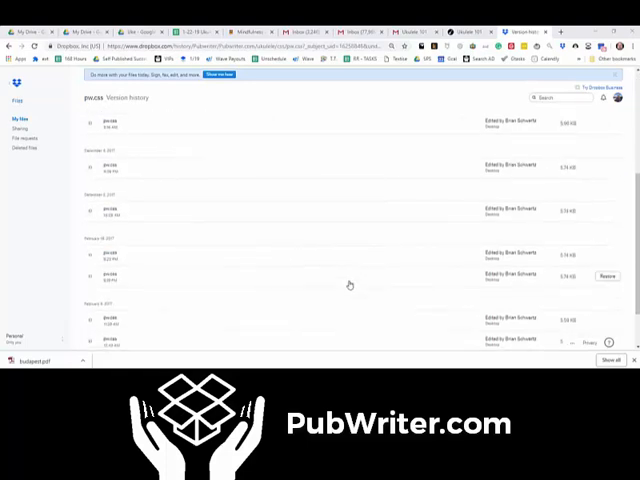
Return to the pubwriter folder and scroll down through its list of site files.
scroll("down", 3)
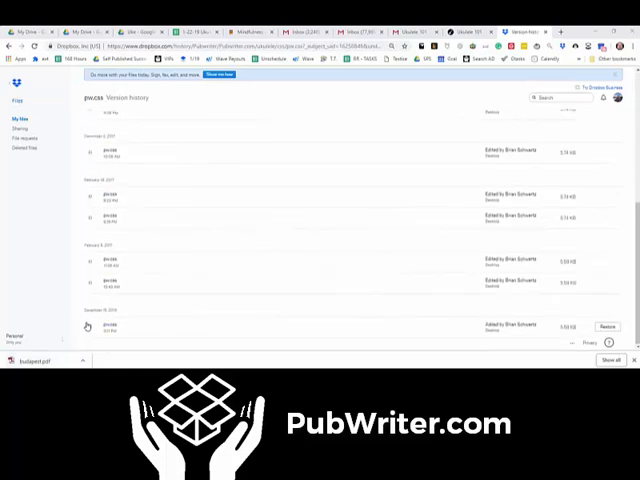
mouse_move(160, 328)
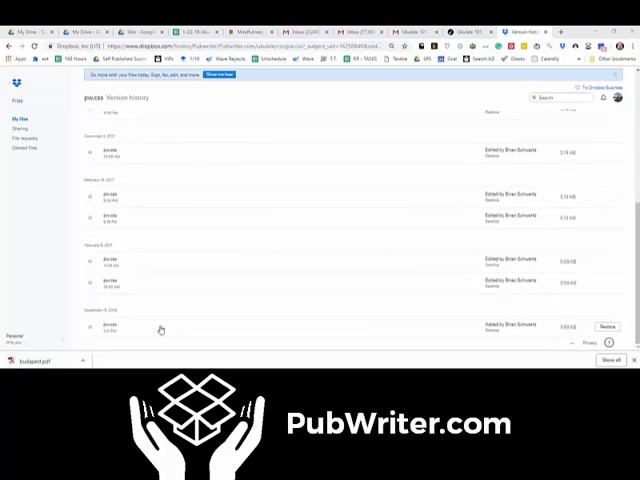
left_click(608, 326)
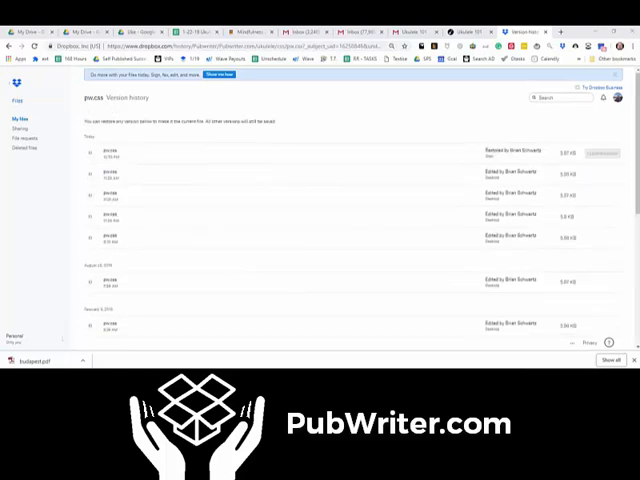
scroll("down", 3)
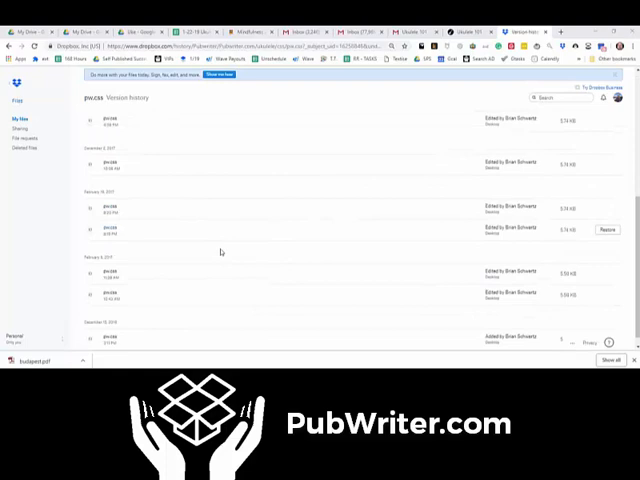
scroll("down", 3)
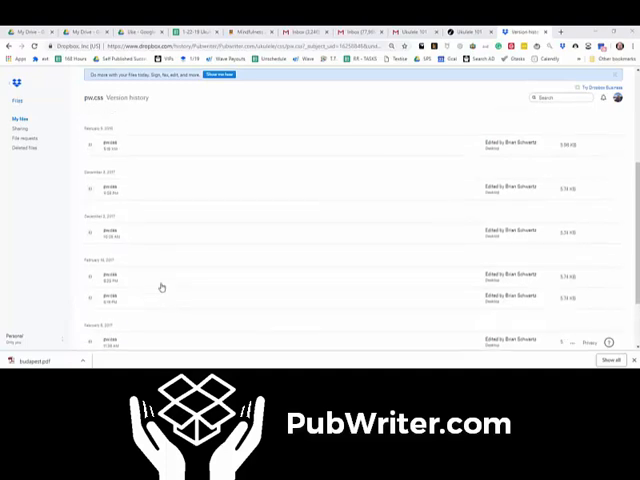
scroll("down", 3)
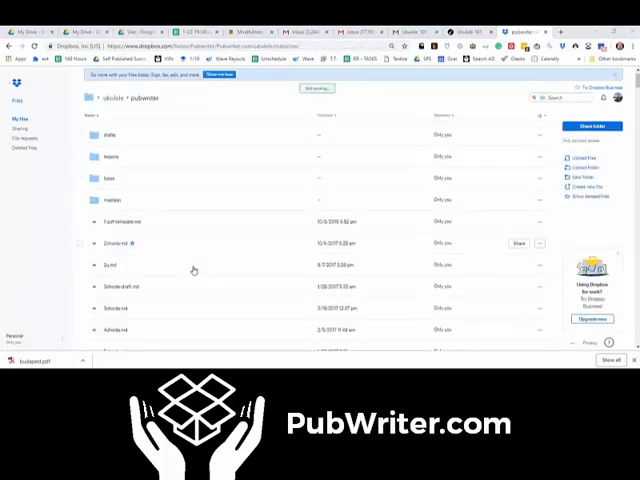
scroll("down", 3)
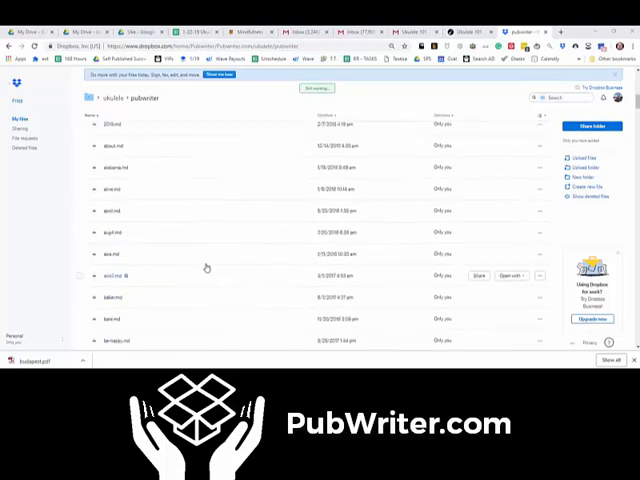
scroll("down", 3)
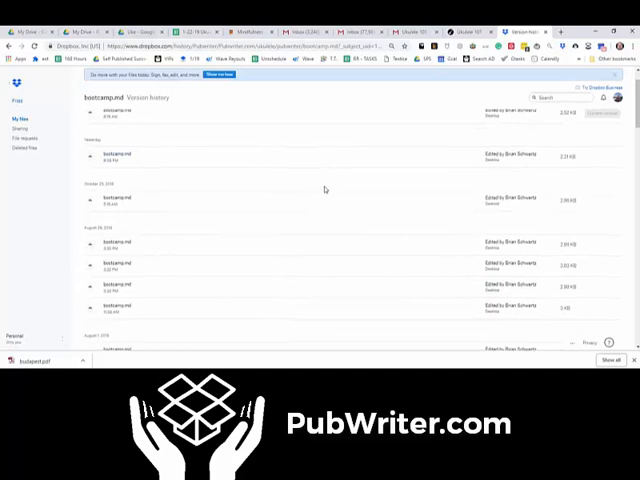
Scroll the page file's version history to reveal older revisions from earlier months.
scroll("down", 3)
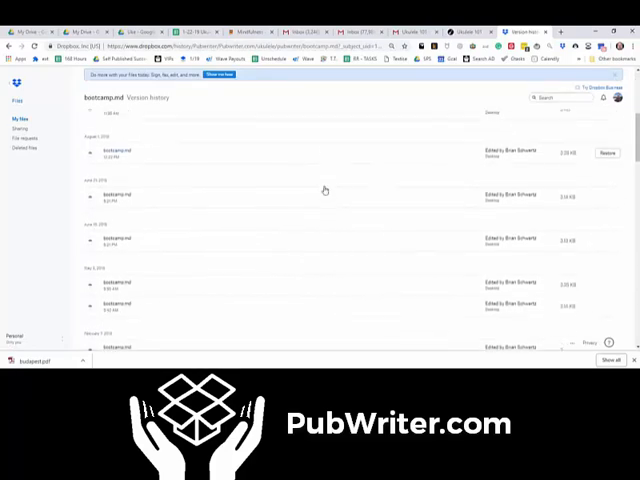
scroll("down", 3)
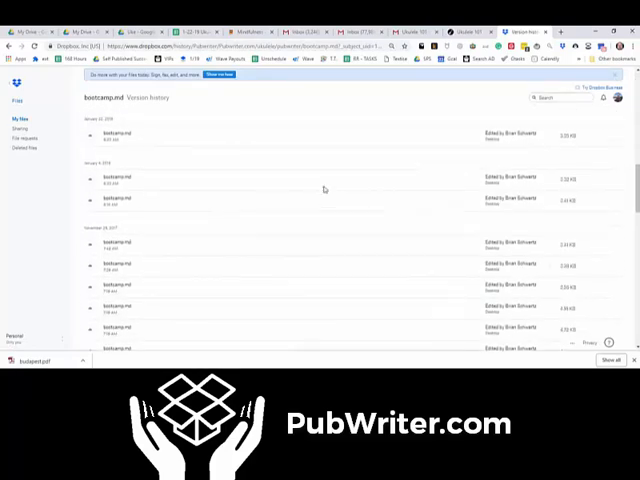
scroll("down", 3)
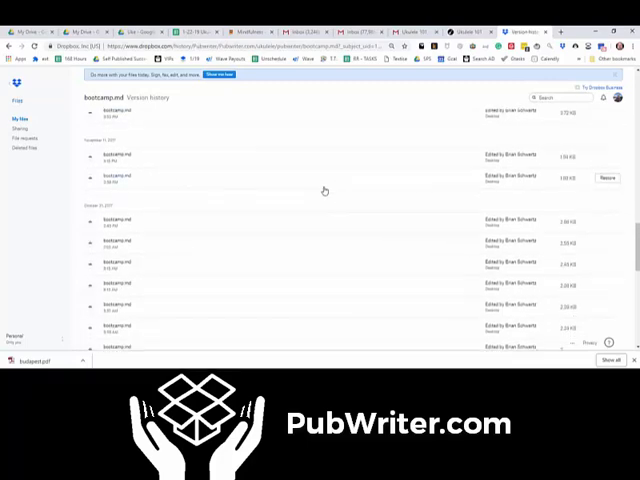
scroll("down", 3)
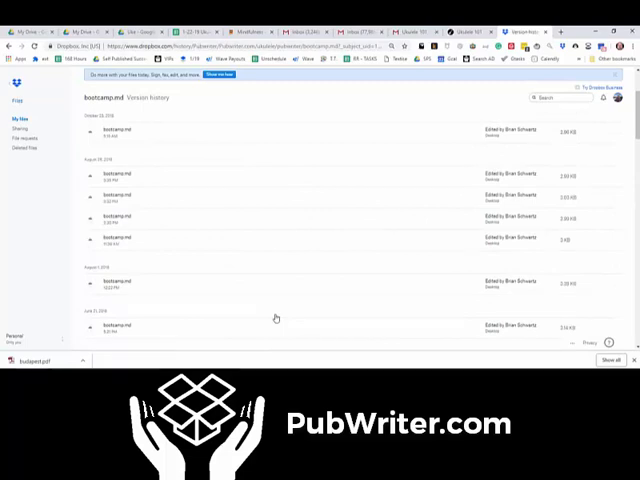
mouse_move(276, 318)
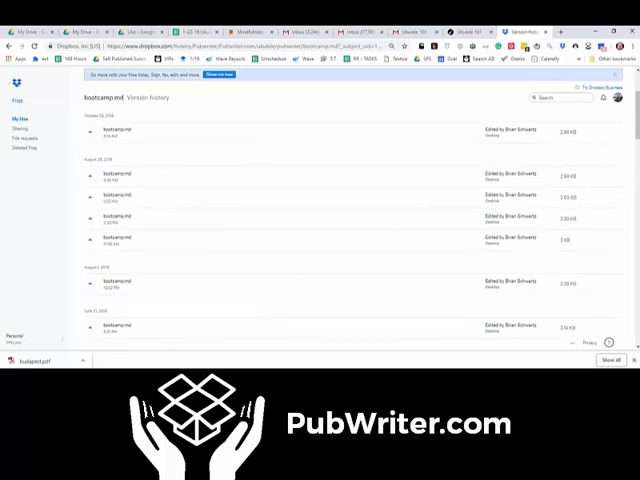